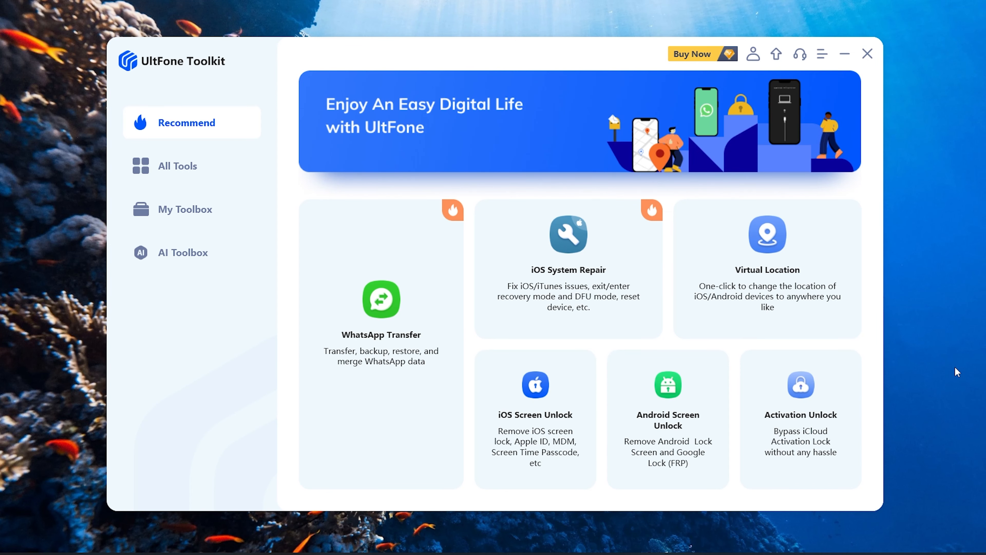
pyautogui.moveTo(708, 526)
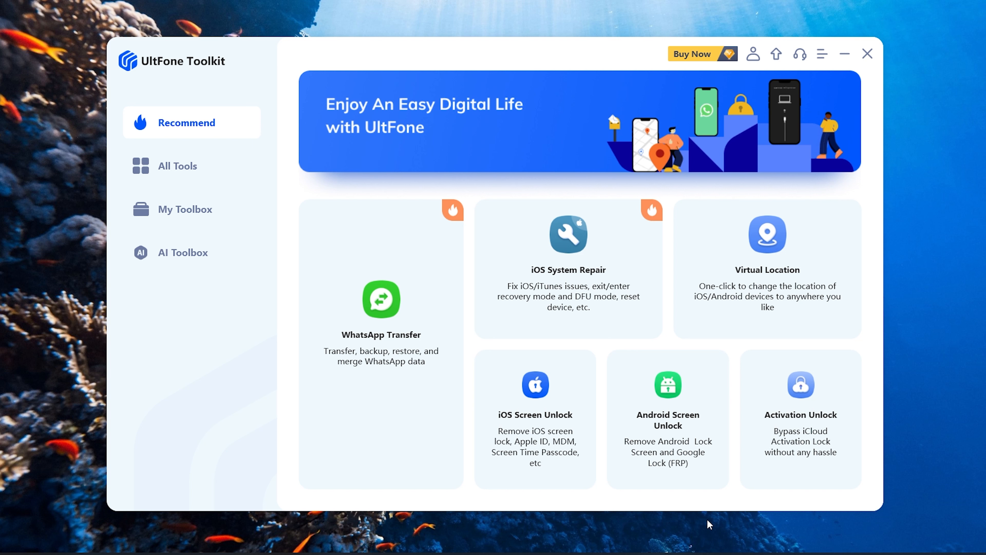
pyautogui.moveTo(676, 454)
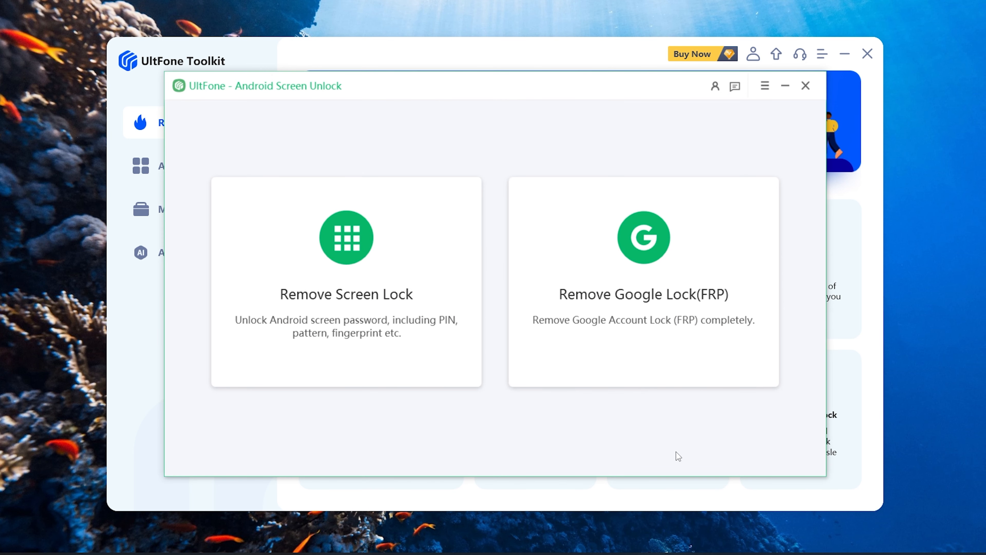
# Close the main toolkit window so Android Screen Unlock stands alone with its two options.
pyautogui.click(867, 54)
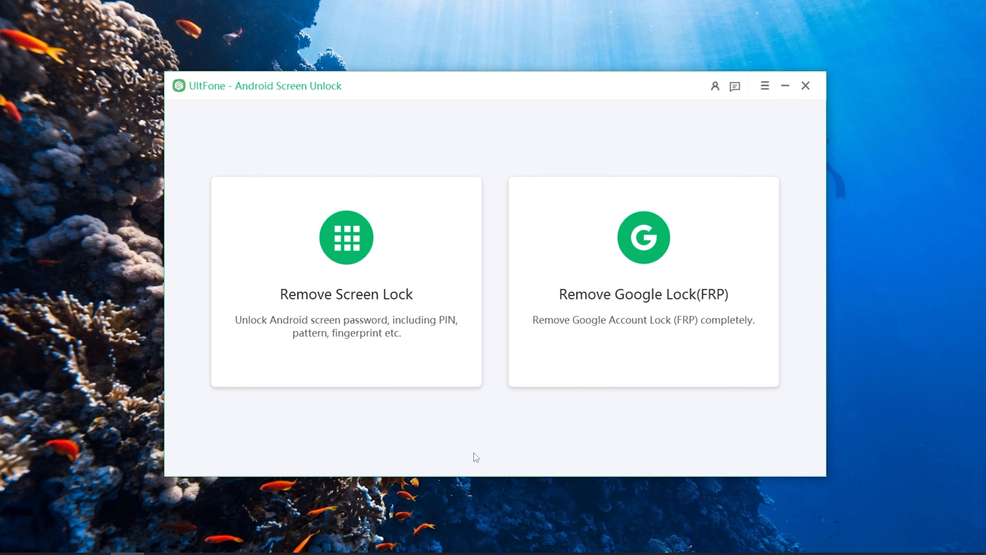
pyautogui.moveTo(459, 461)
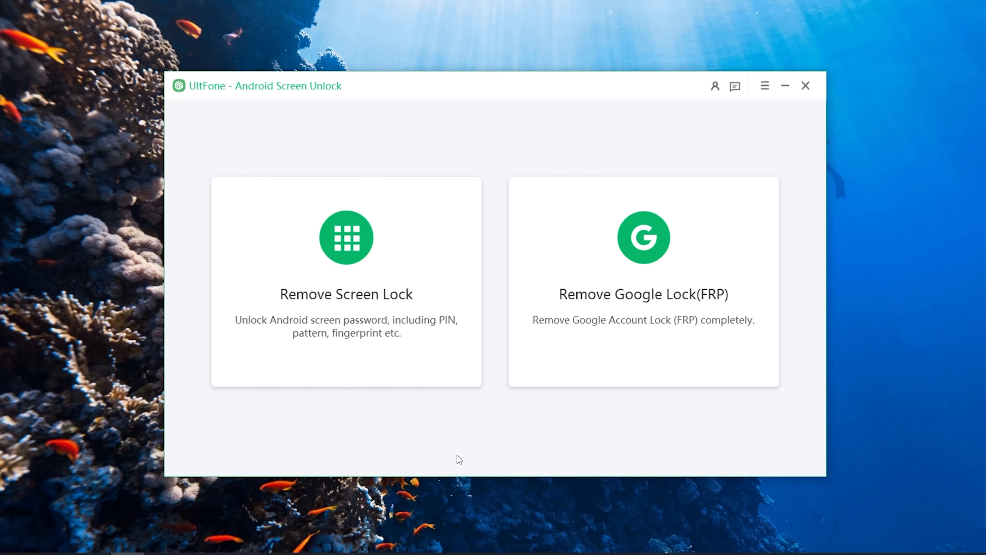
pyautogui.moveTo(419, 343)
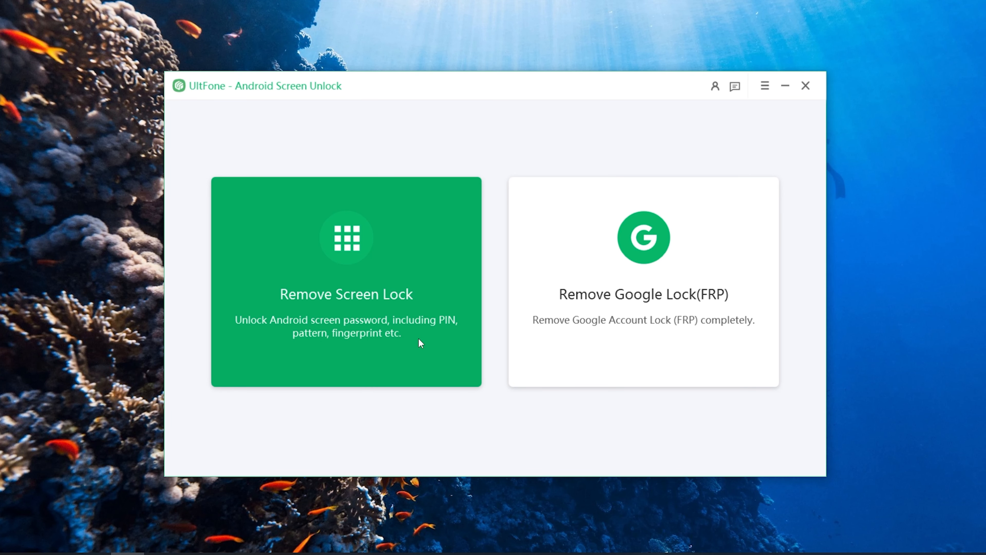
# Start Remove Screen Lock for the Xiaomi phone and confirm erasing all its data.
pyautogui.click(346, 294)
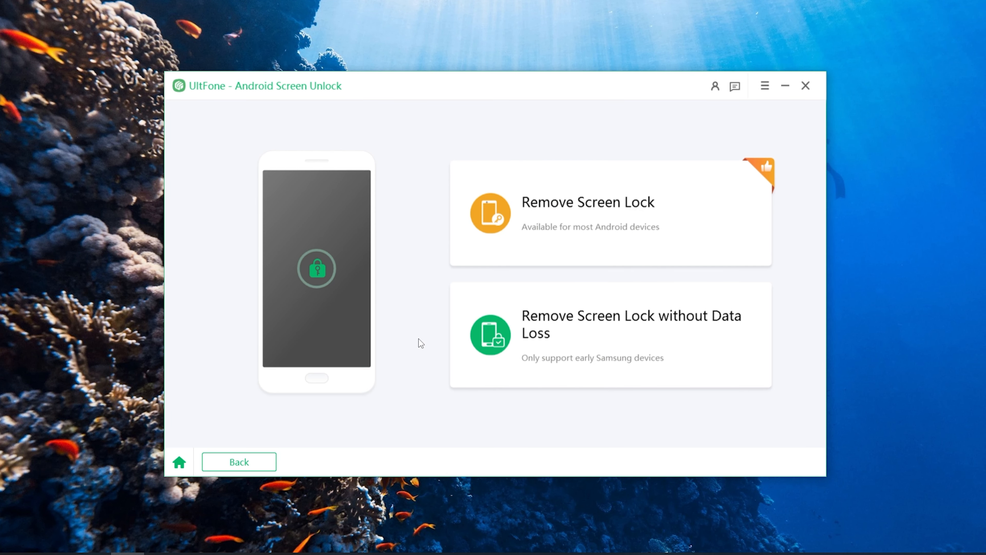
pyautogui.click(588, 202)
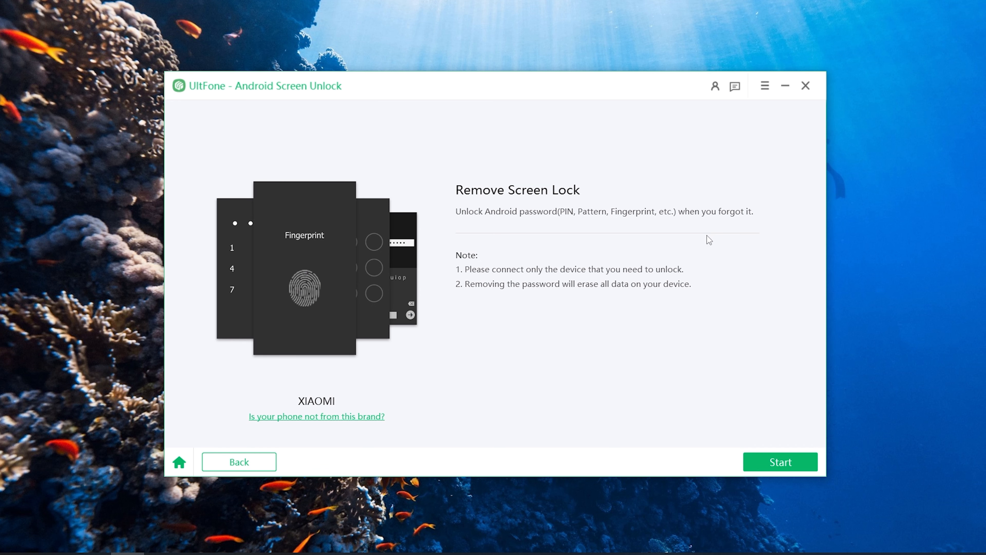
pyautogui.click(781, 462)
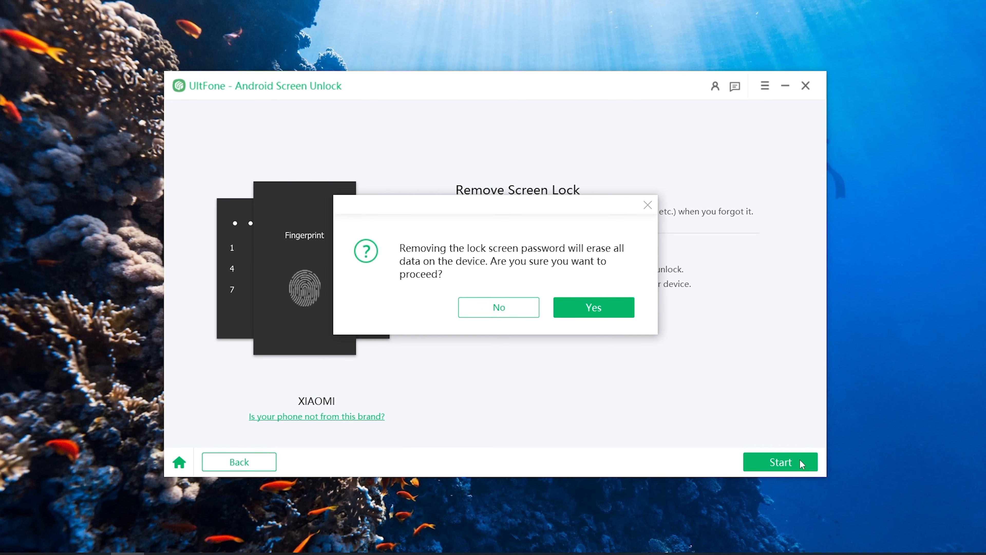
pyautogui.click(594, 307)
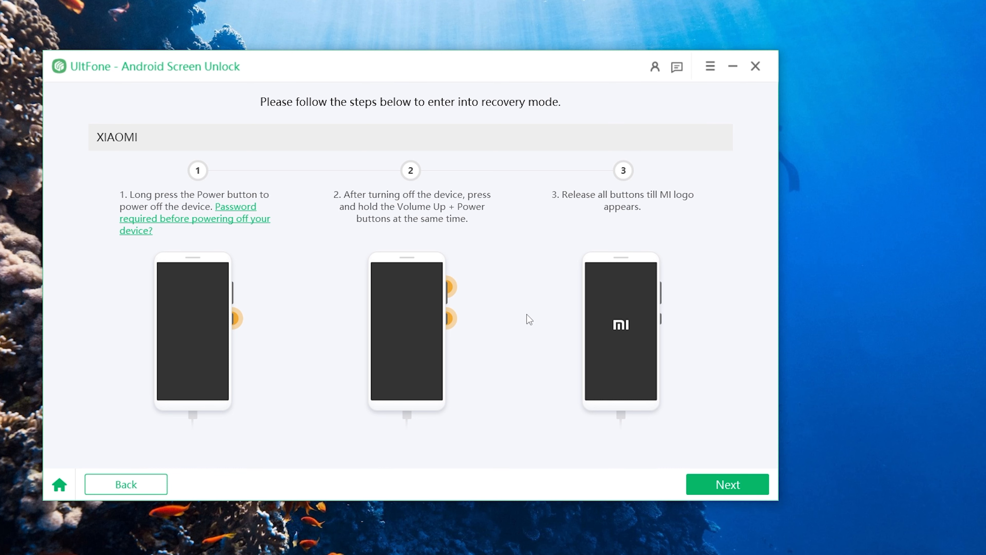
# Continue past the recovery-mode and wipe-and-reboot instructions with Next.
pyautogui.click(728, 484)
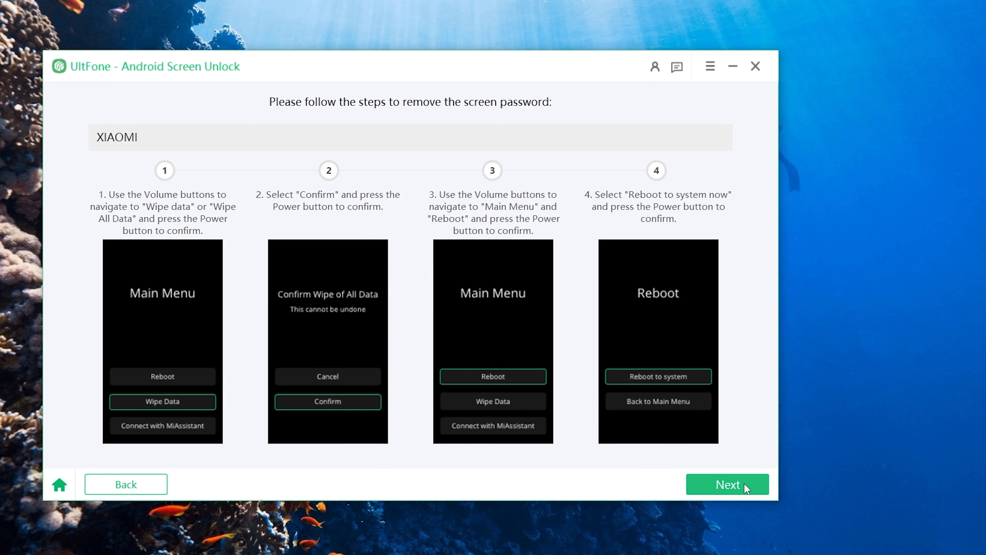
pyautogui.click(727, 485)
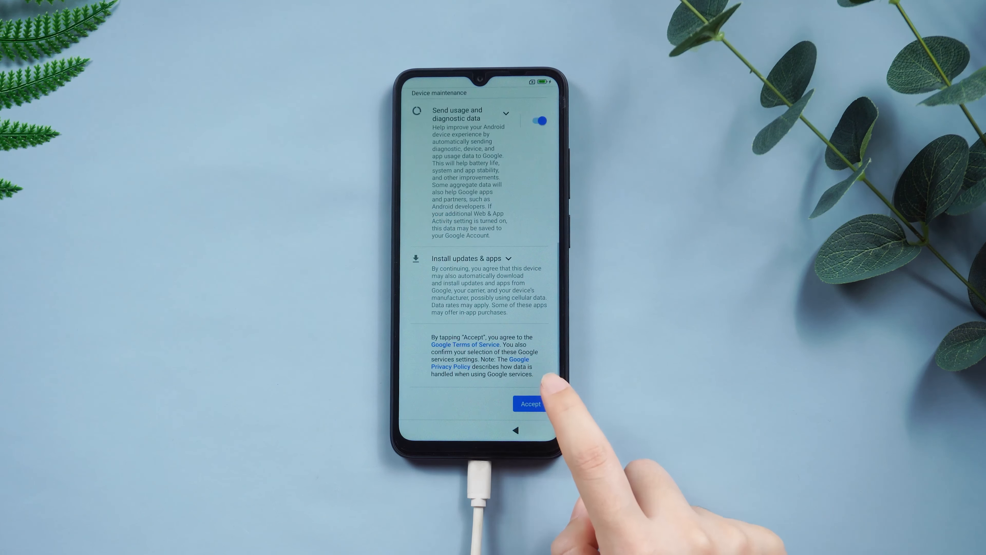
# Accept Google services terms, finish setup and swipe through the unlocked home screens.
pyautogui.click(531, 404)
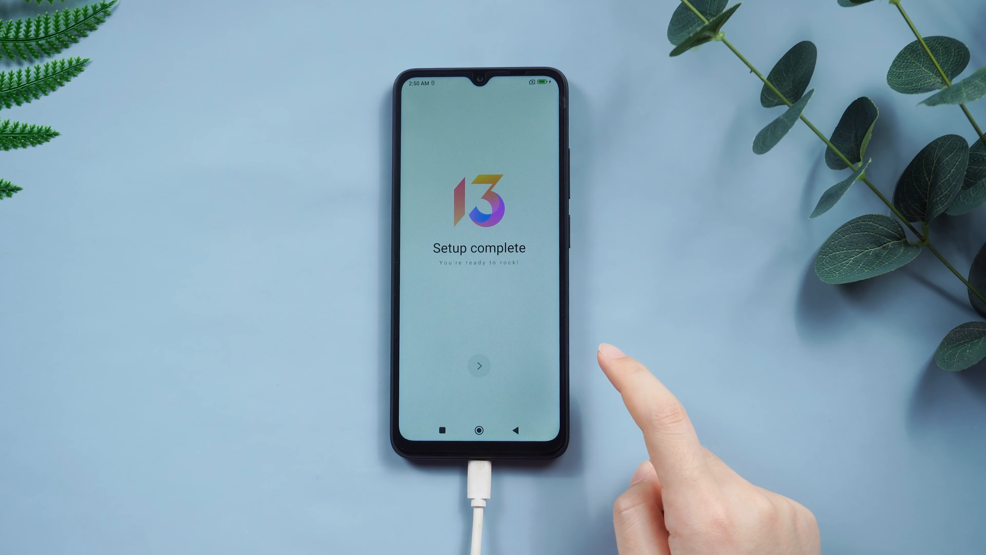
pyautogui.click(479, 366)
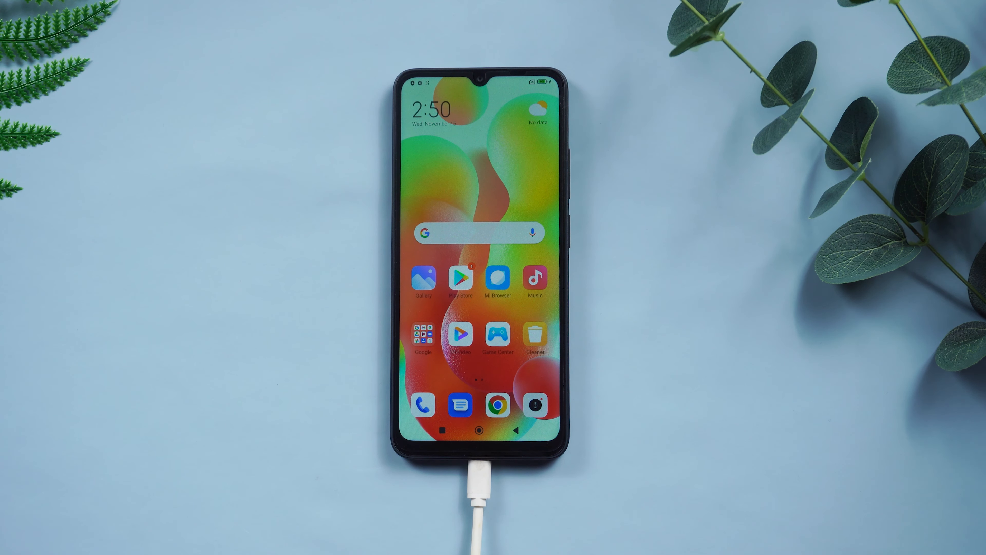
pyautogui.hscroll(-3)
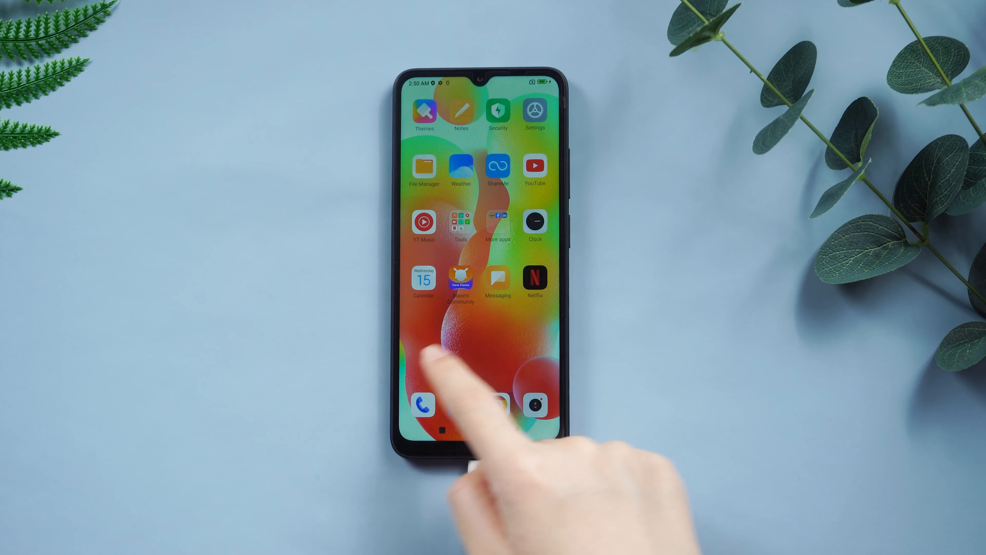